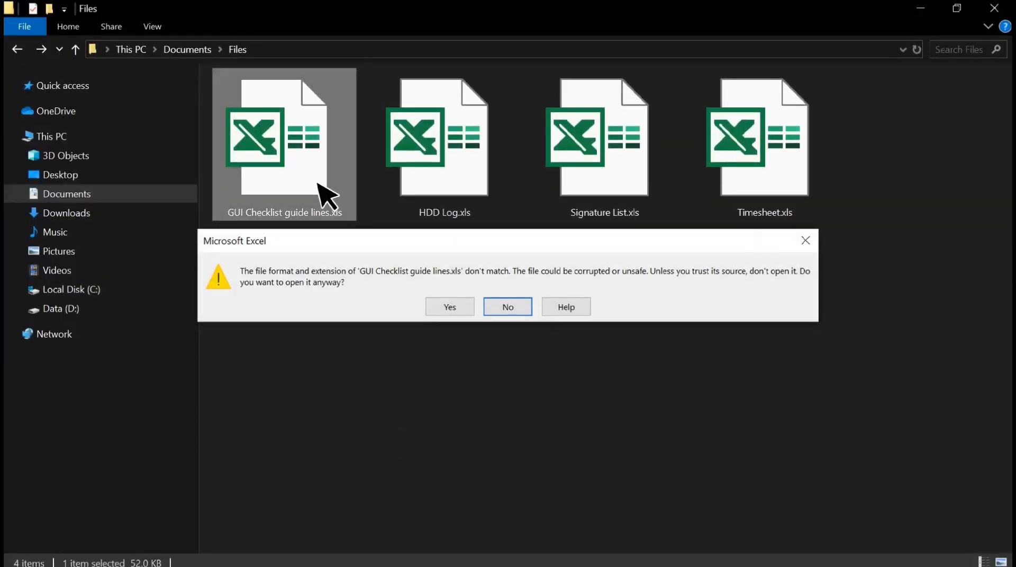
Decline the corrupted-file warning and open Repaired_1_GUI Checklist guide lines.xls from D:\Recovered
{"action": "left_click", "coordinate": [508, 307]}
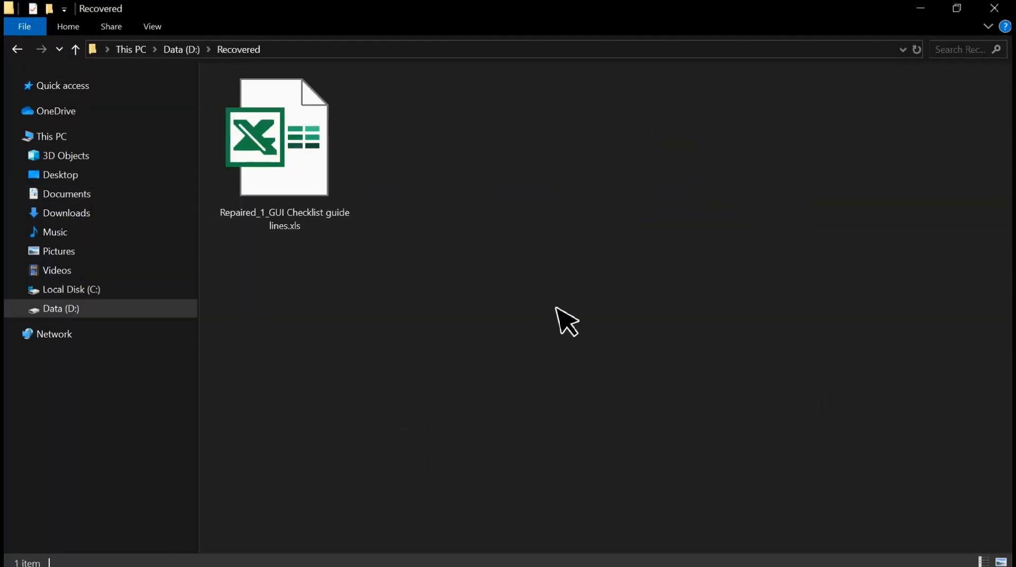
{"action": "double_click", "coordinate": [284, 136]}
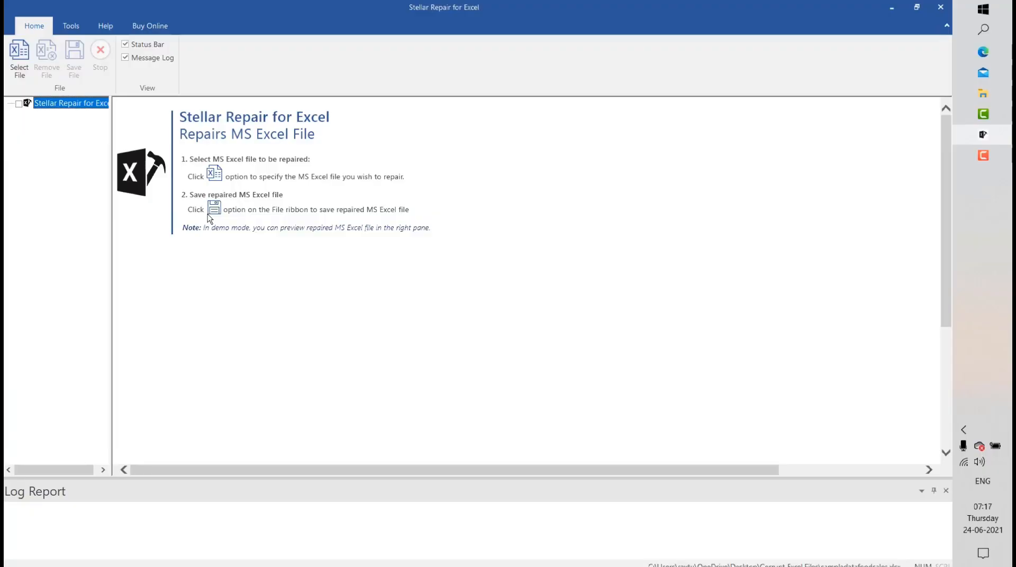
{"action": "mouse_move", "coordinate": [235, 161]}
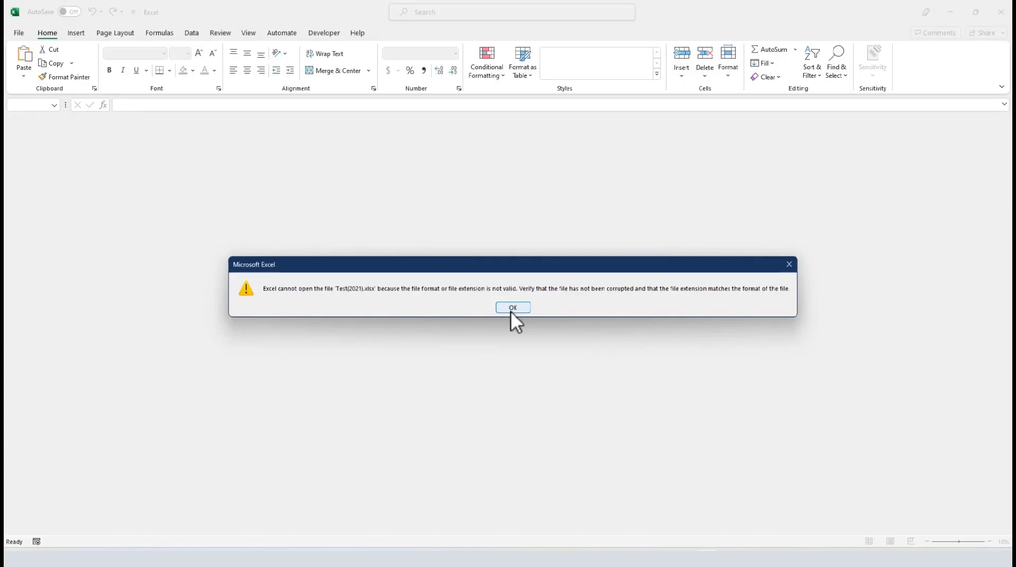
Dismiss the invalid file format error for Test(2021).xlsx
{"action": "left_click", "coordinate": [513, 307]}
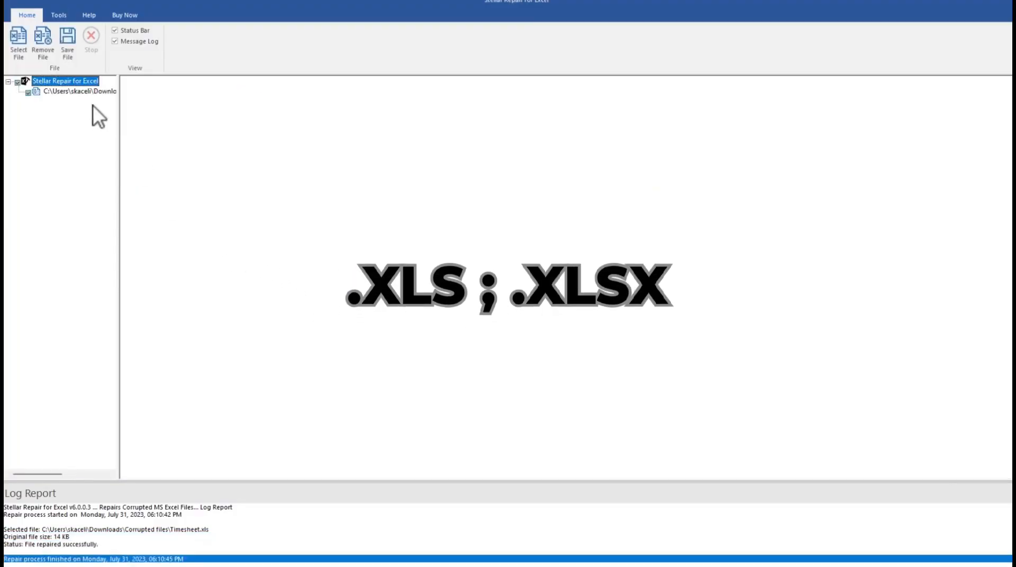
Select the repaired GUI Testing Checklist workbook in the tree to preview it
{"action": "left_click", "coordinate": [84, 71]}
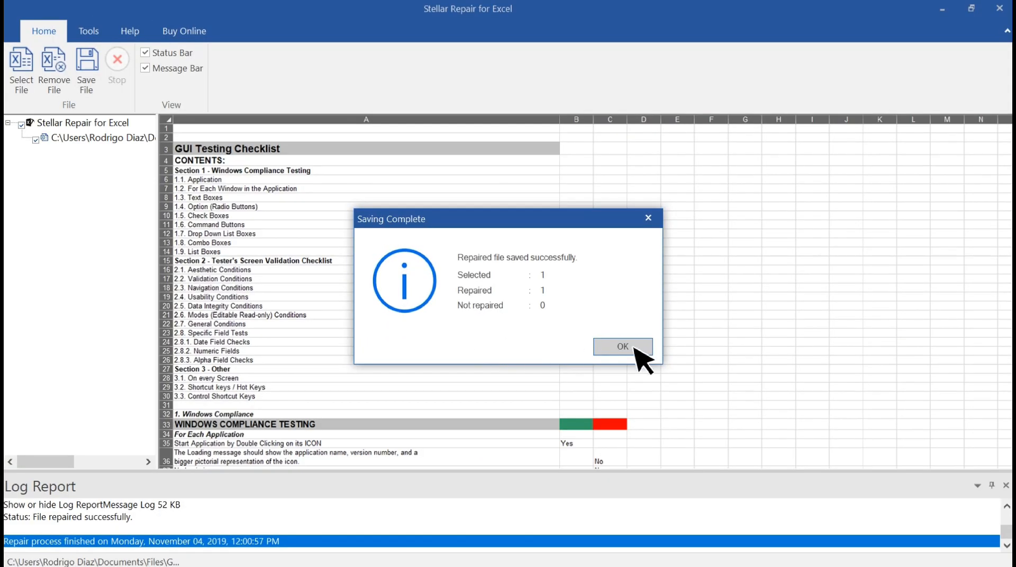